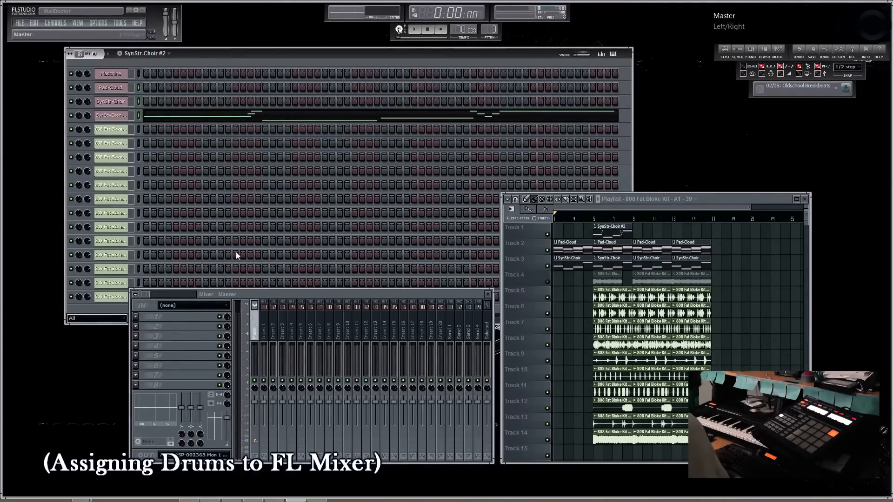
# Select Insert 1 in the Mixer as the current track for the instrument channels
pyautogui.click(279, 327)
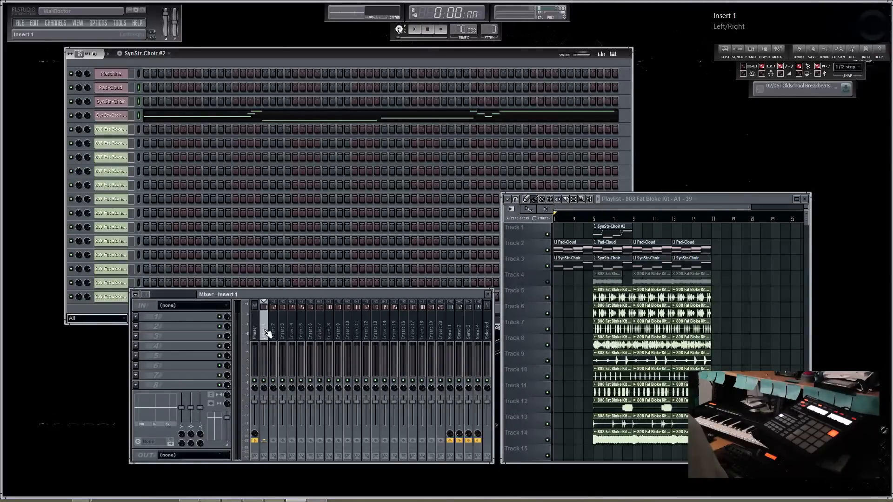
pyautogui.click(272, 328)
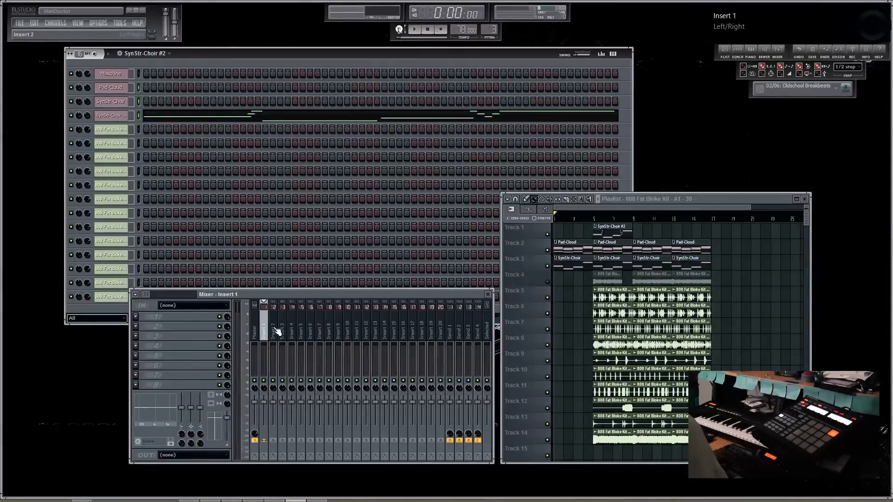
pyautogui.click(273, 330)
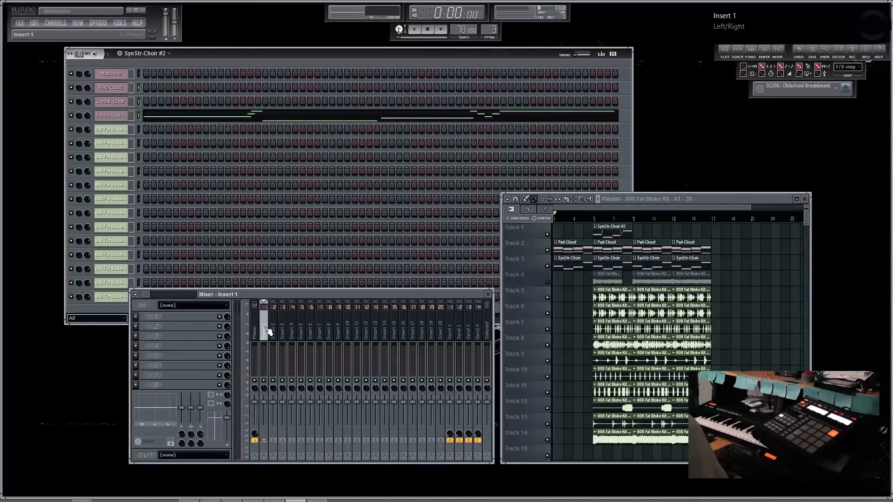
# Bring up Insert 1's options to link the selected channels starting from this track
pyautogui.rightClick(256, 327)
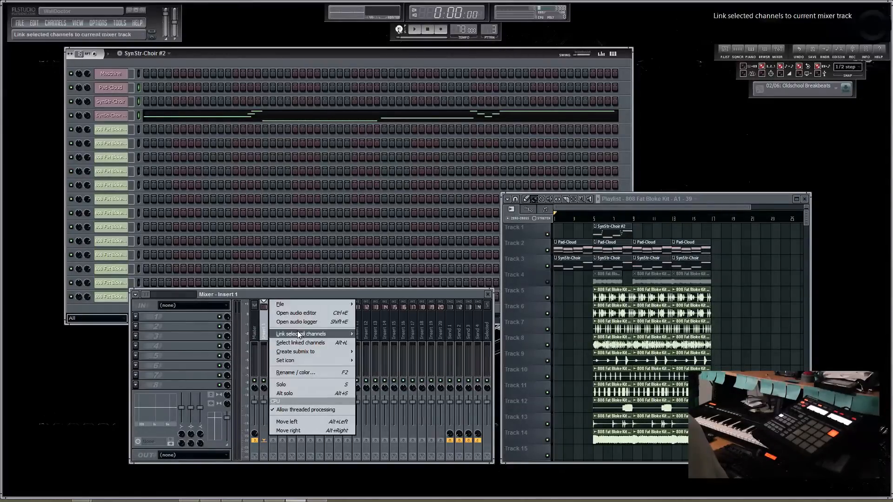
pyautogui.moveTo(301, 334)
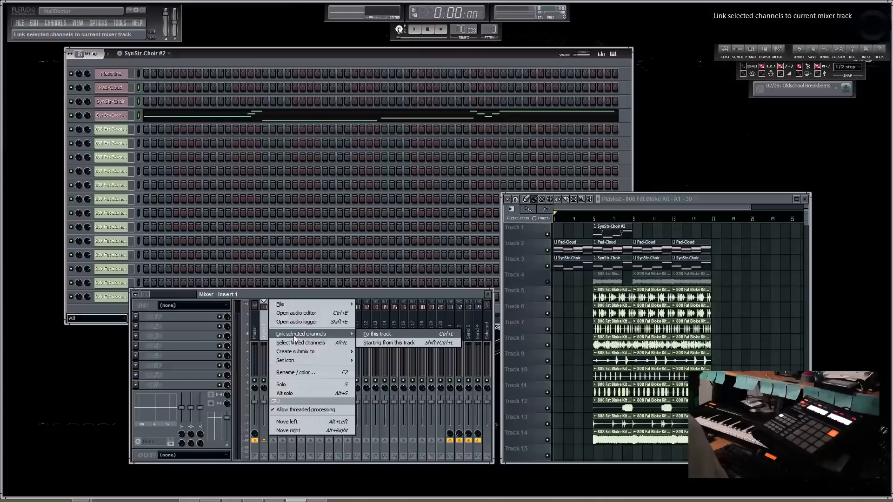
pyautogui.moveTo(389, 342)
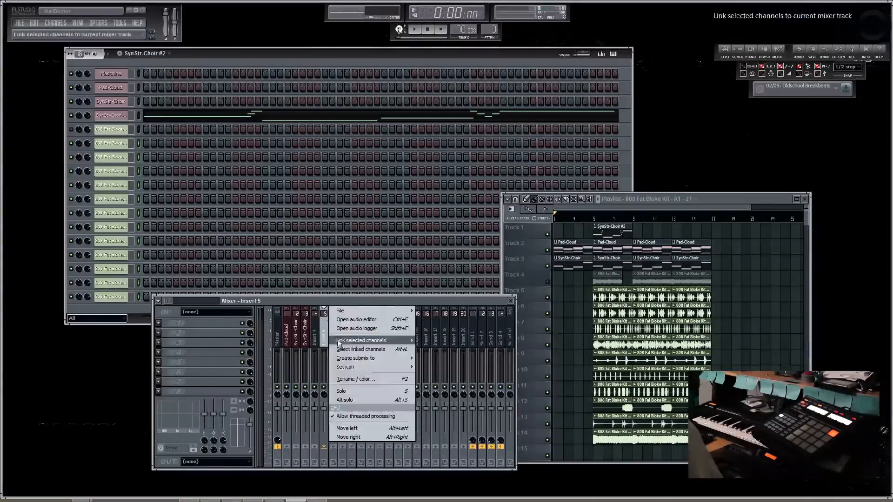
pyautogui.moveTo(365, 341)
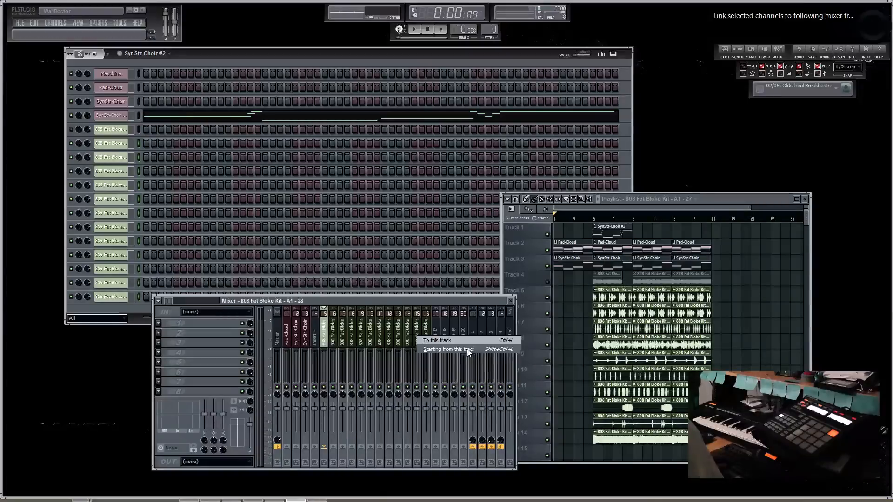
# Link the 808 Fat Bloke Kit channels to consecutive tracks from Insert 5 onward
pyautogui.click(436, 340)
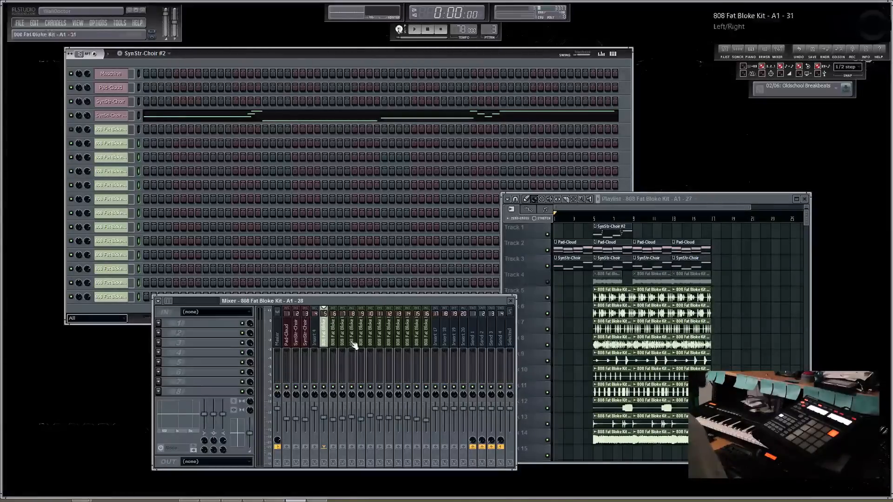
# Adjust the 808 drum inserts' faders to balance their levels during playback
pyautogui.click(414, 29)
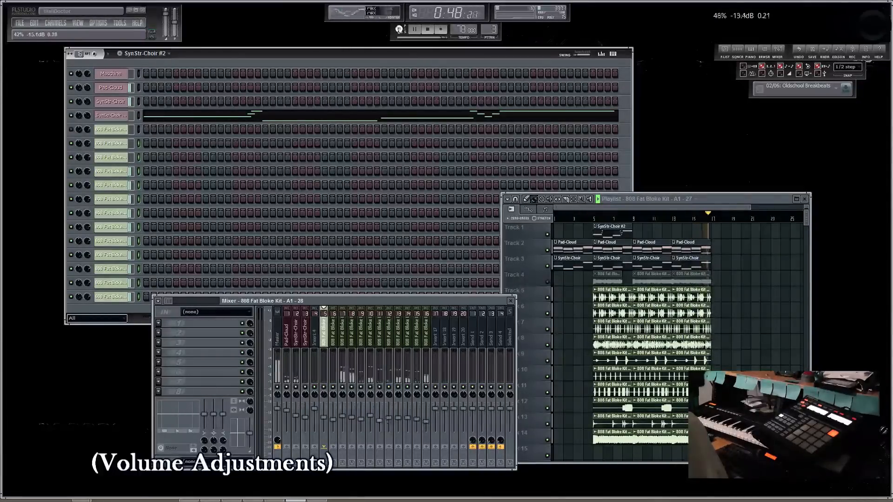
pyautogui.click(413, 28)
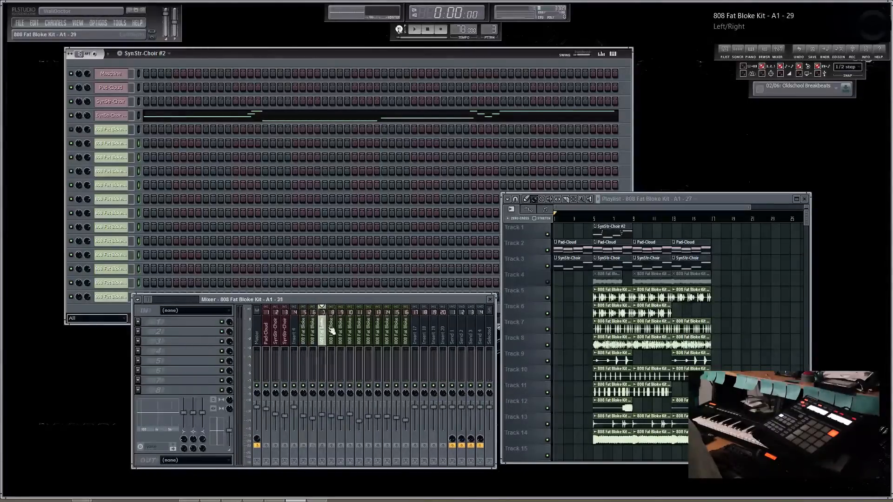
pyautogui.click(326, 325)
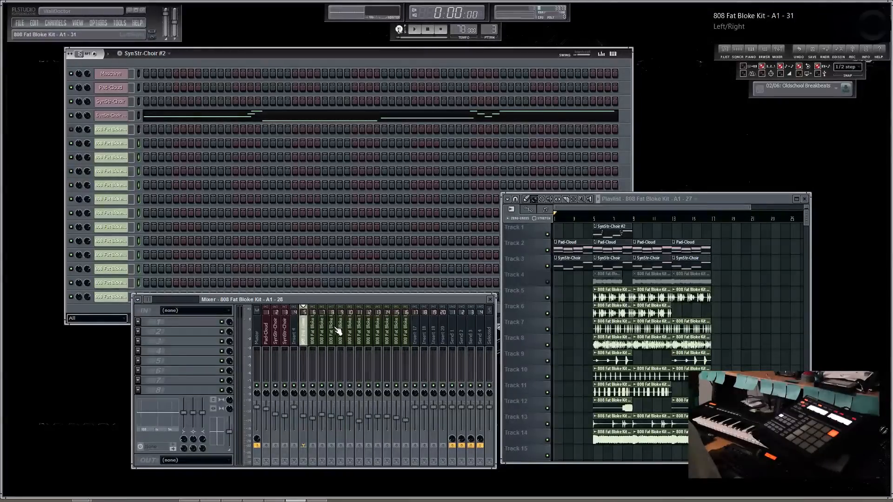
# Choose the drum insert whose empty FX slot will receive effects
pyautogui.click(413, 29)
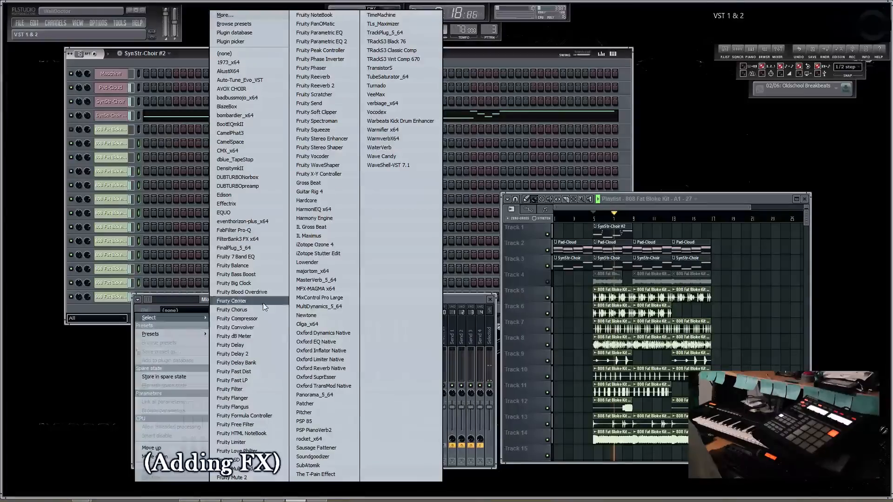
# Add Fruity Compressor and Fruity Reeverb to the drum track, raising RoomSize to 65
pyautogui.click(237, 318)
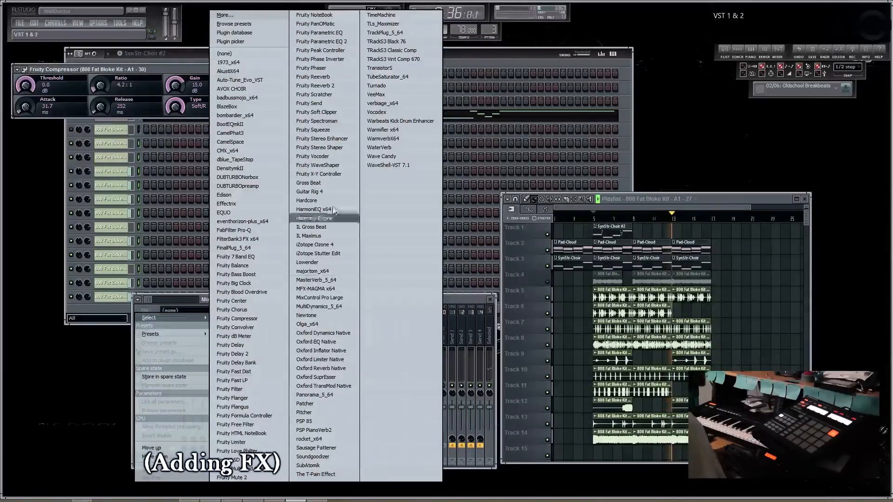
pyautogui.click(312, 76)
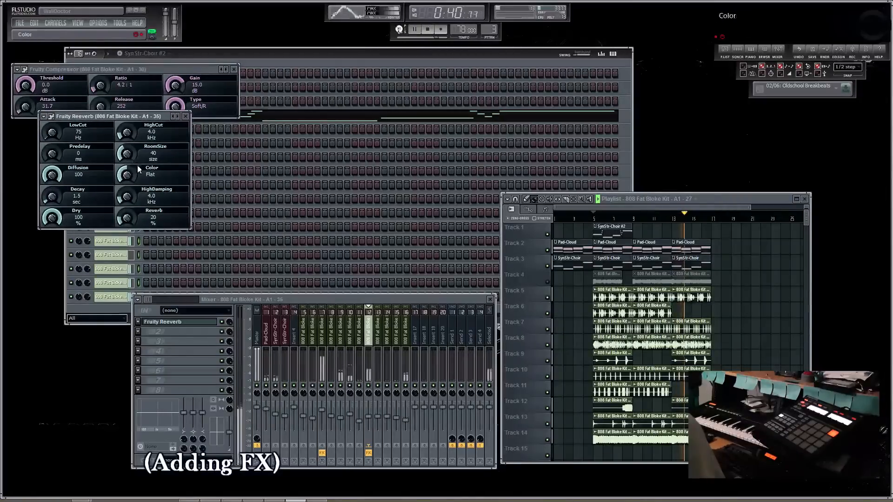
pyautogui.moveTo(126, 153); pyautogui.dragTo(131, 142)
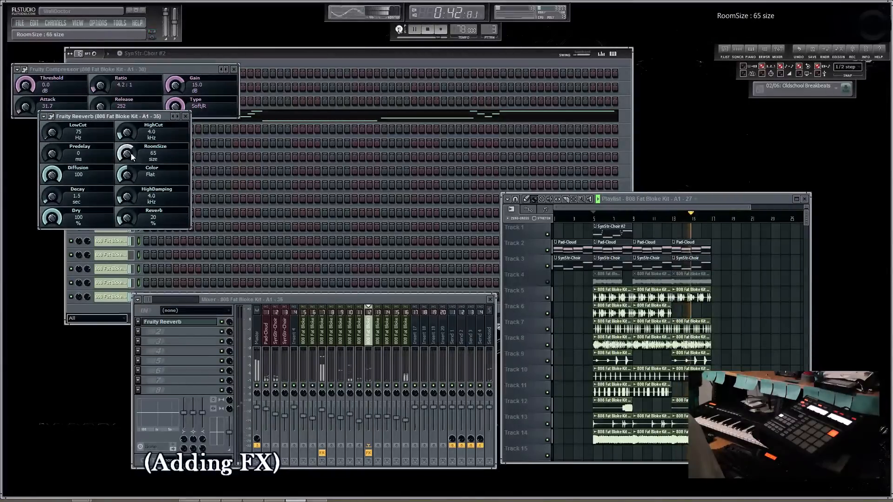